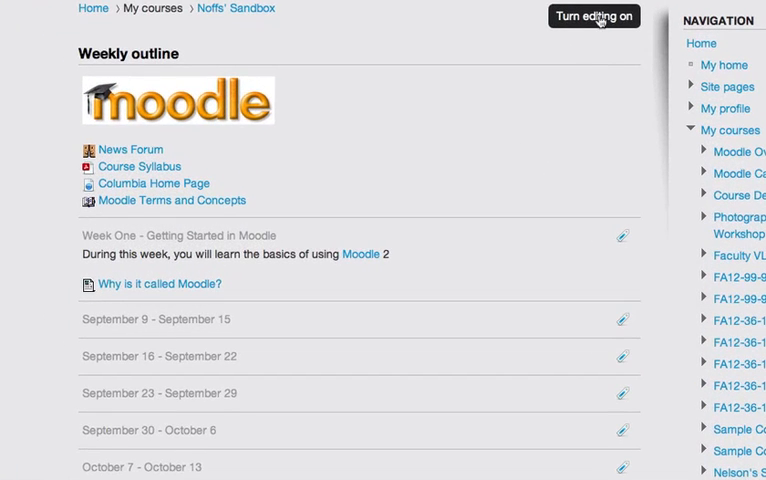
- Turn editing on for the course and move down to the Week One section
click(595, 18)
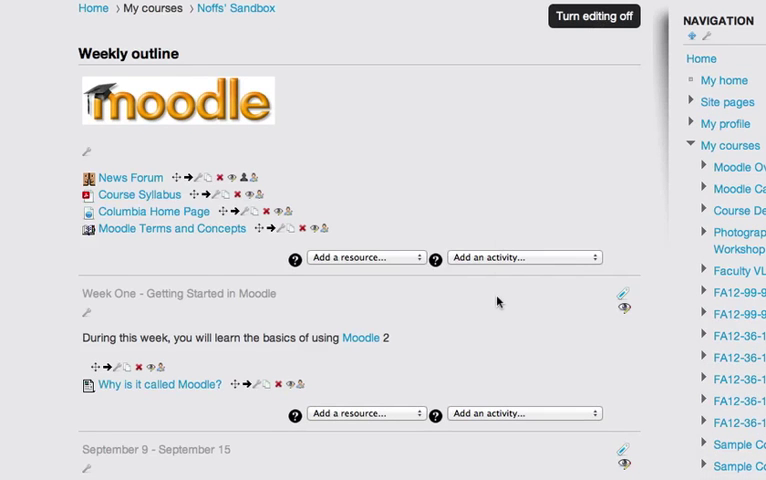
scroll(down, 3)
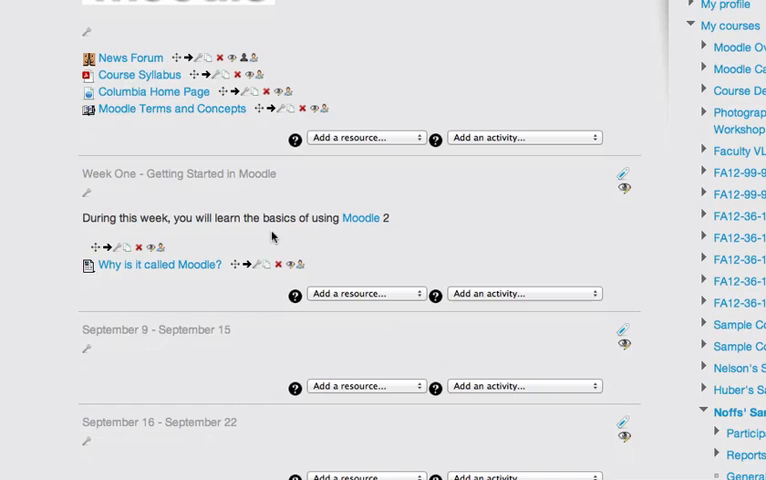
scroll(down, 3)
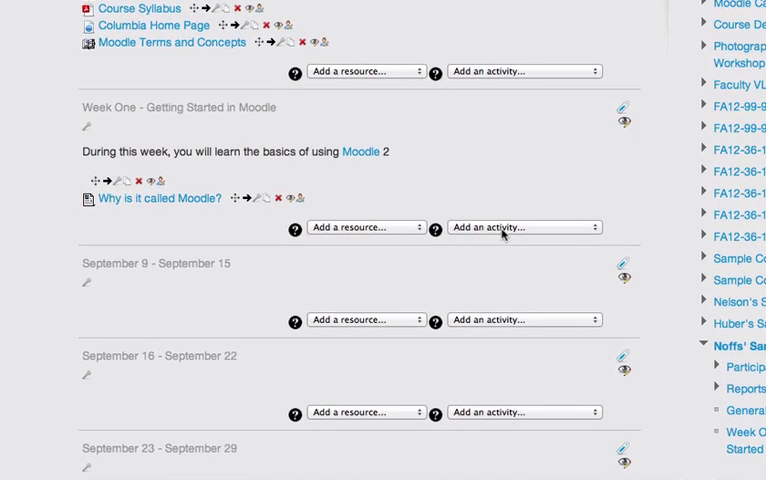
- Pick Forum from Week One's 'Add an activity...' choices
click(520, 226)
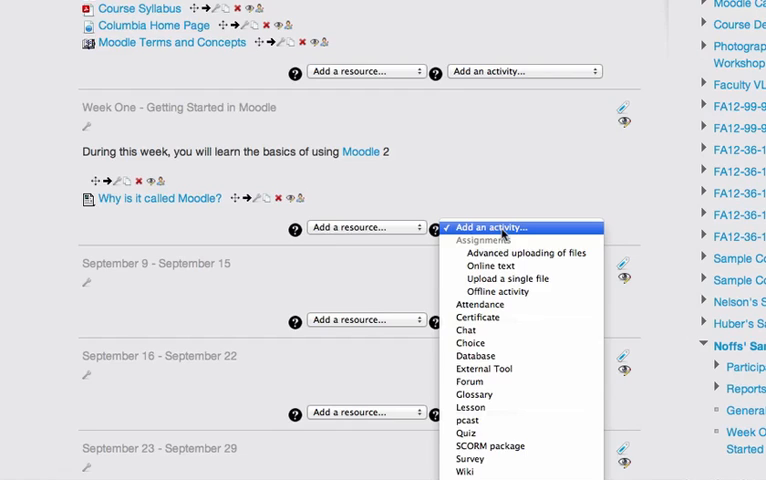
mouse_move(473, 382)
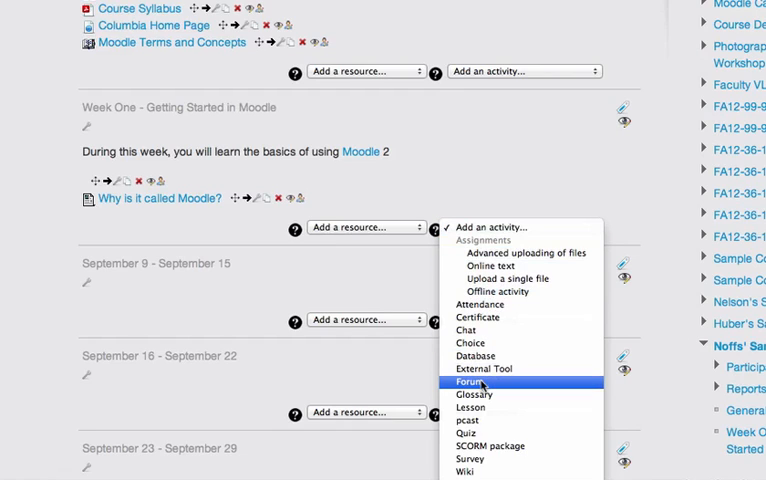
click(469, 379)
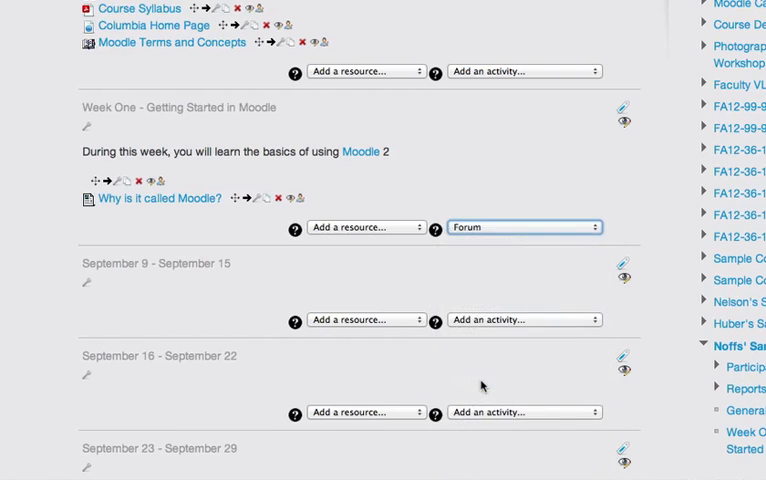
- Name the forum 'Introduce Yourself' and keep the standard forum for general use type
click(524, 227)
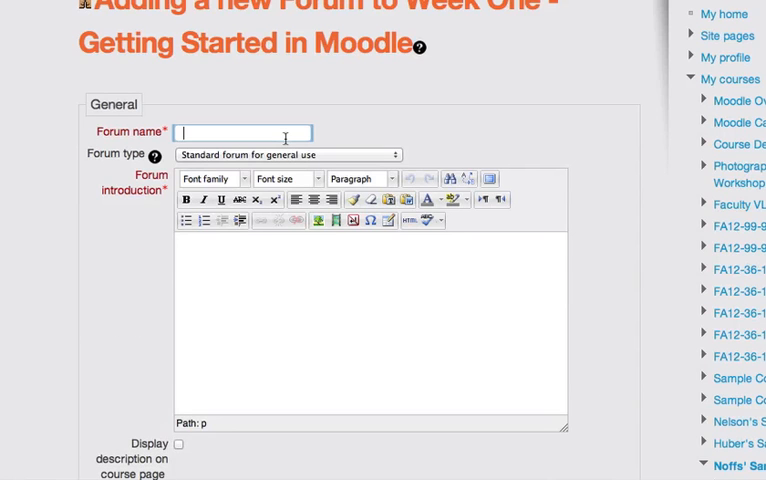
text(Introduce Yourself)
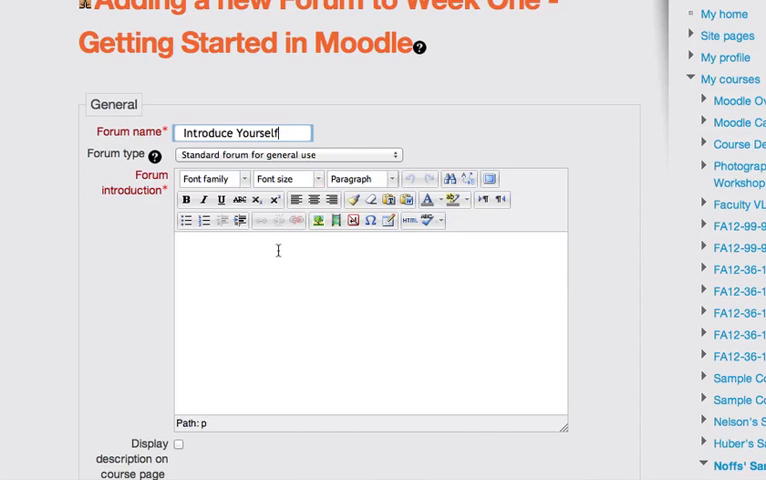
mouse_move(366, 157)
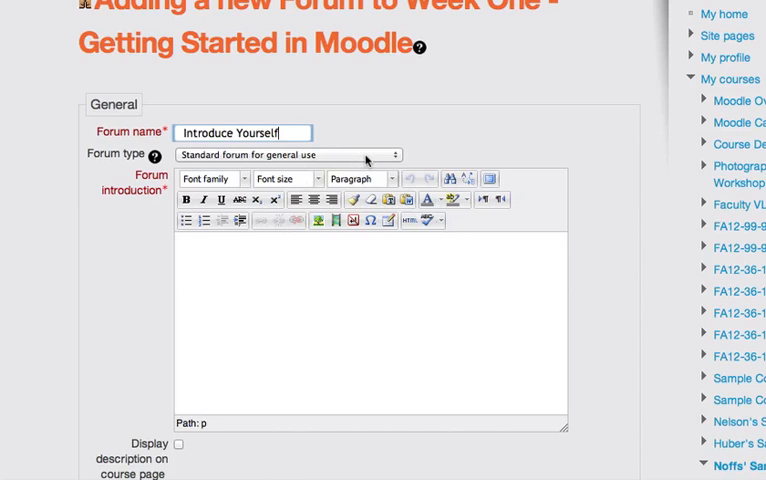
click(287, 153)
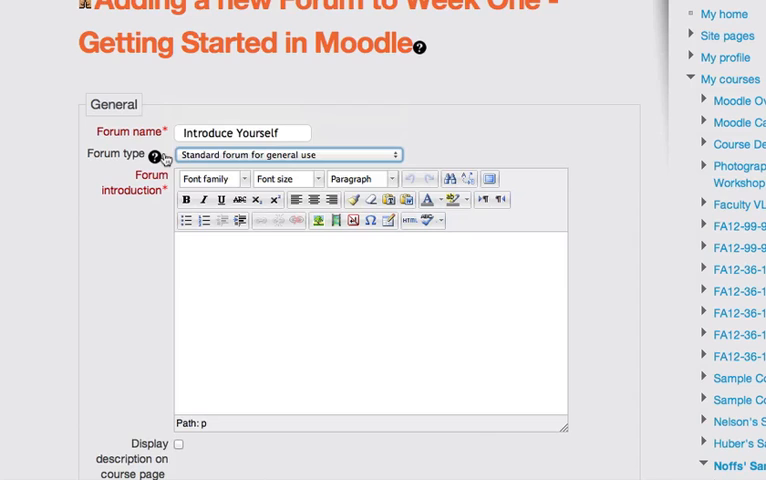
mouse_move(157, 158)
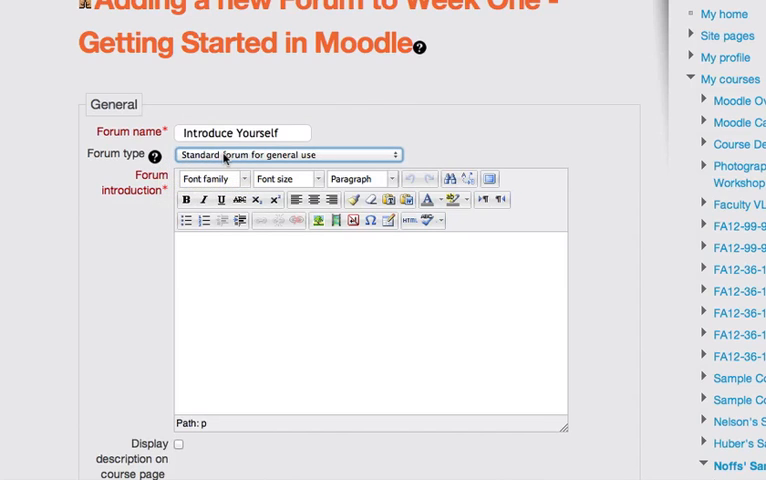
mouse_move(240, 160)
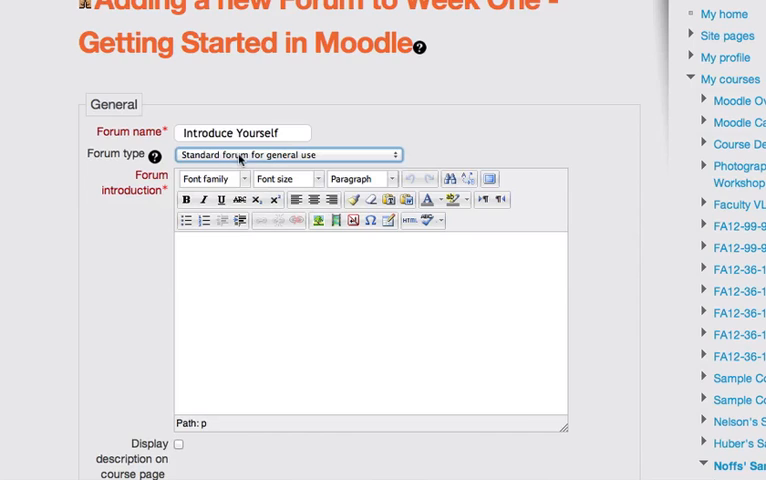
click(297, 271)
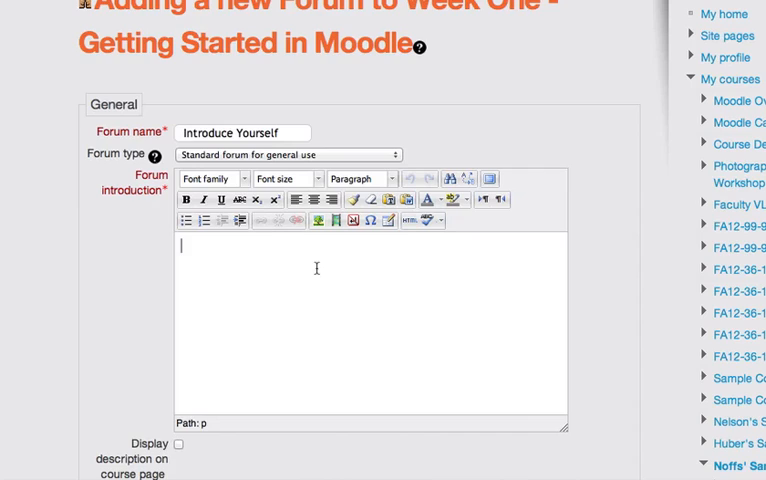
- Write the introduction line 'Introduce yourself to the class (5 points)'
text(Introduce)
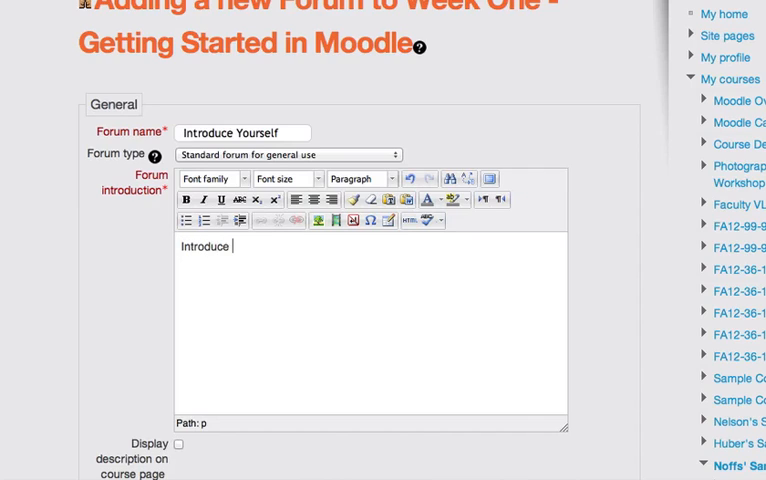
text(yourself to th)
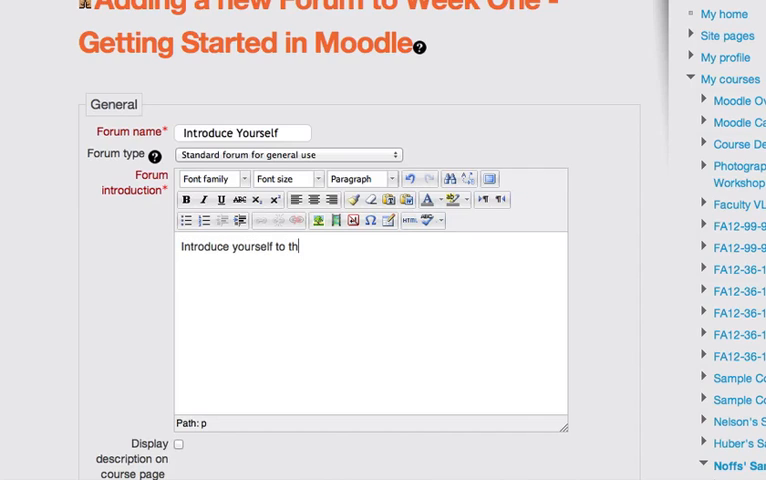
text(e class)
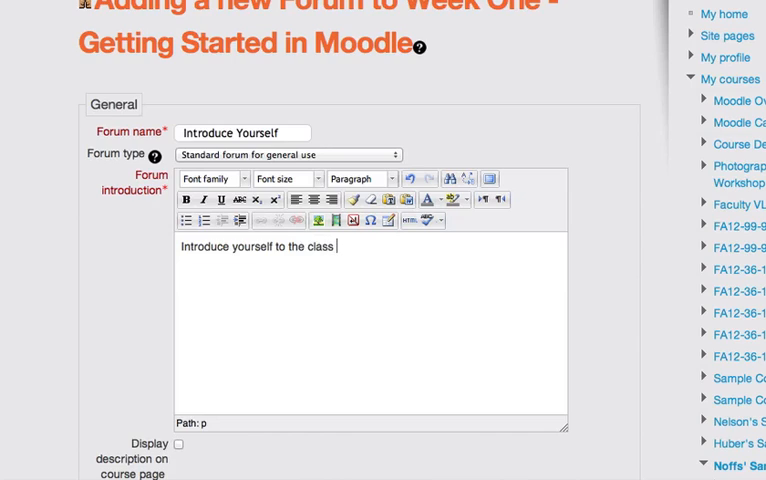
text((5poin)
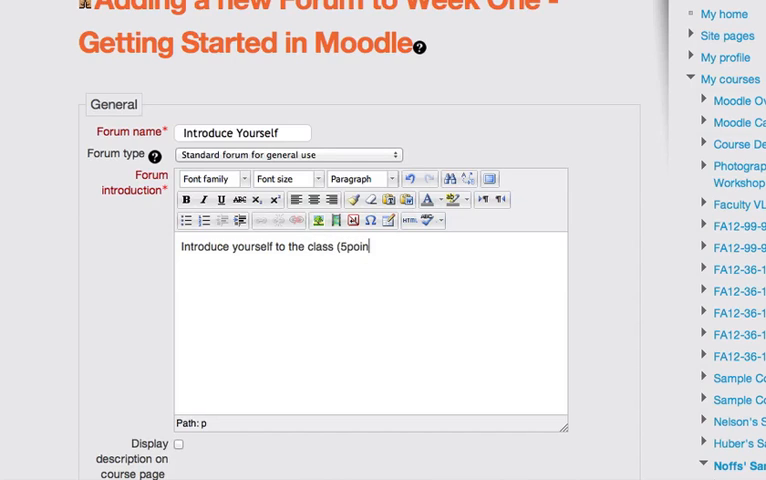
key(Backspace)
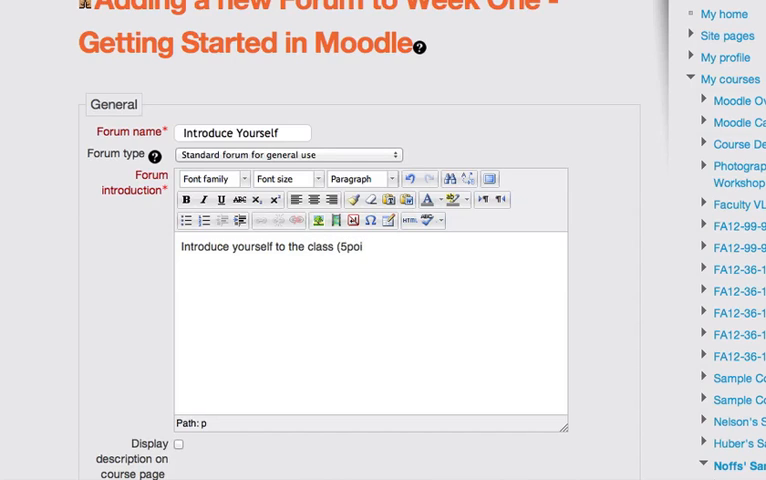
text(nts)
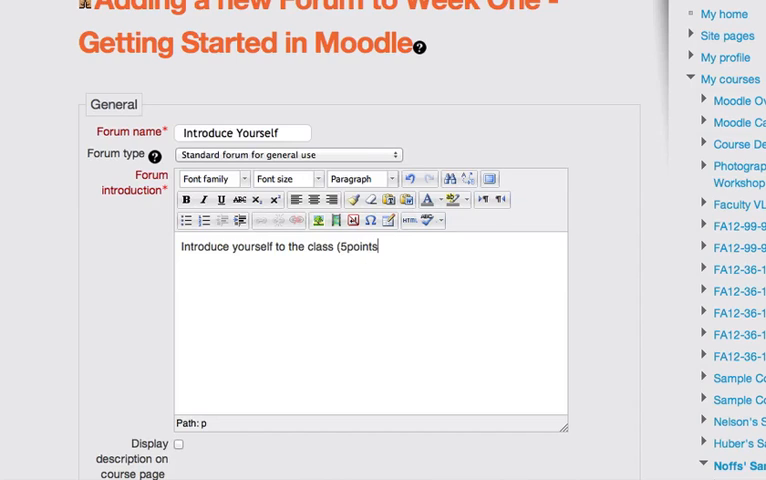
text())
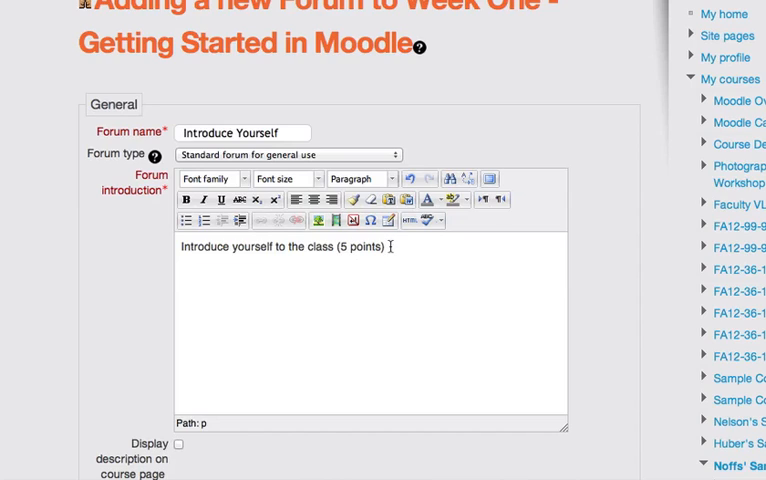
- Add 'Reply to another student (5 points). Total of 10 points.' to the introduction
text(Reply to ano)
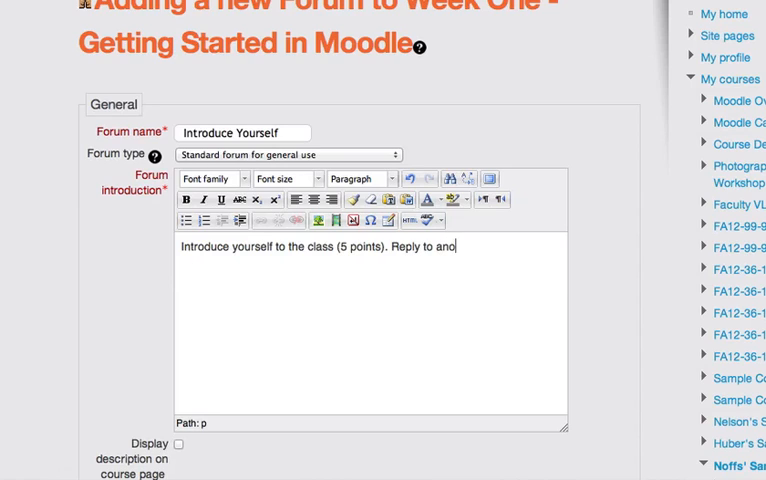
text(ther student)
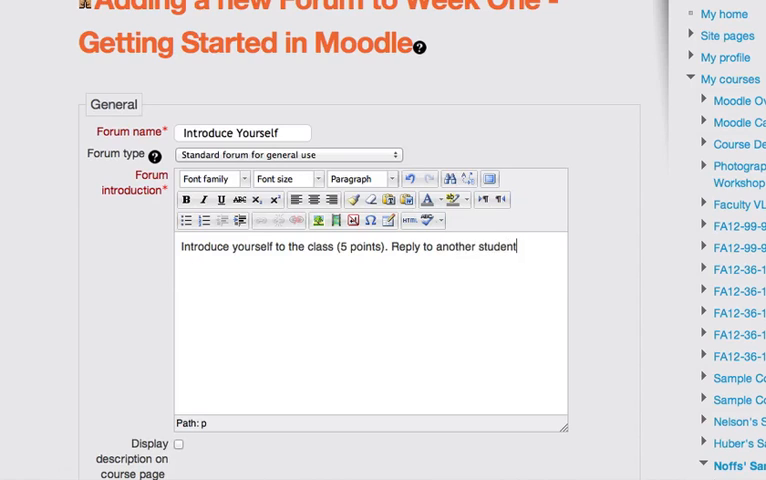
text((5 points)
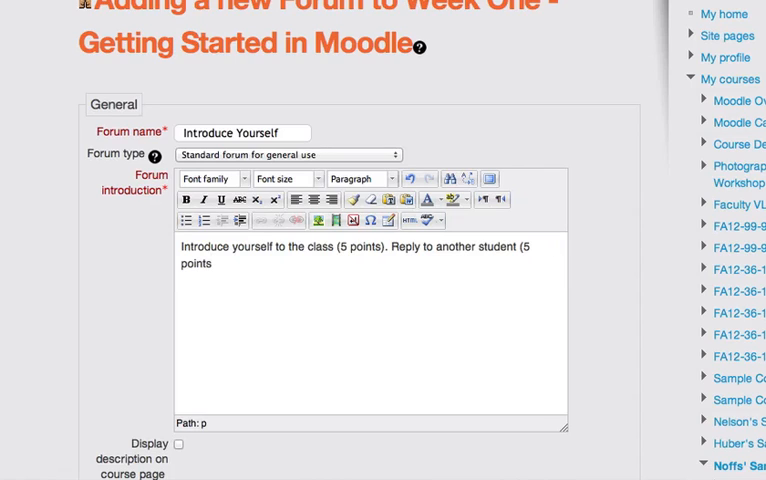
text(.)
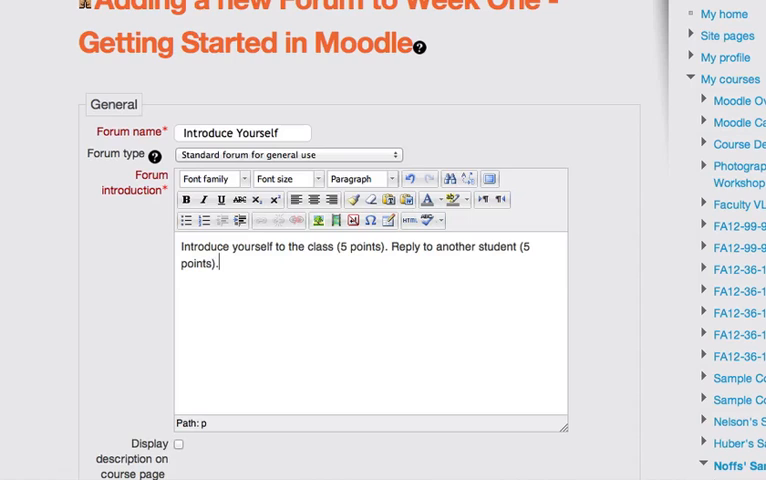
text(Total of)
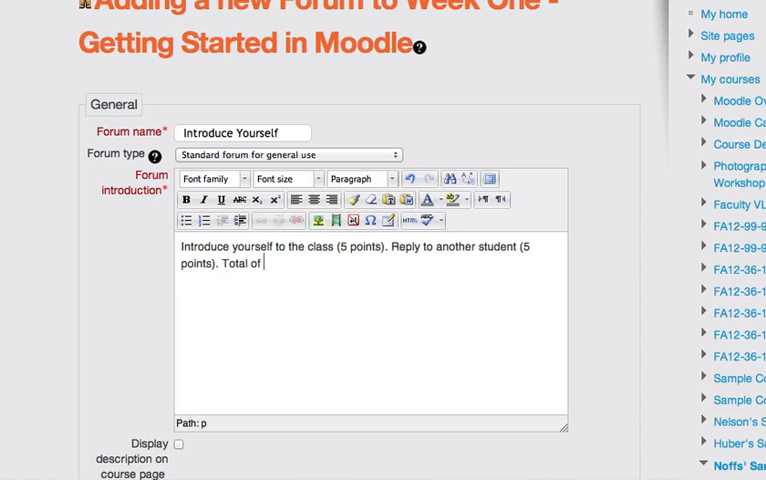
text(10 points.)
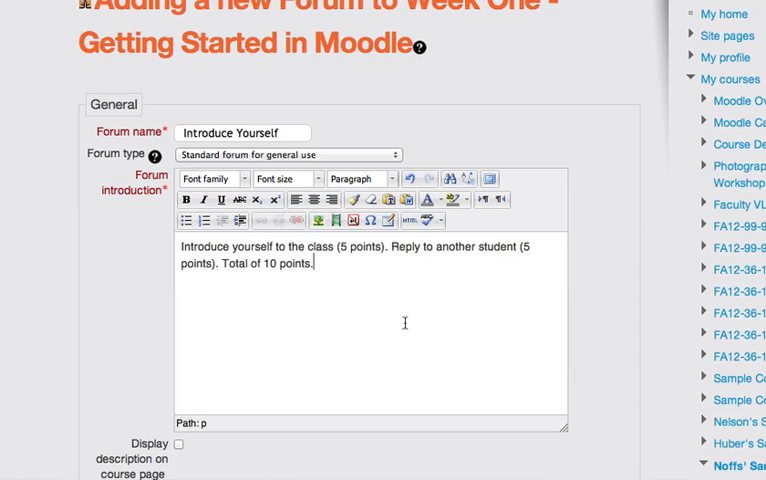
scroll(down, 3)
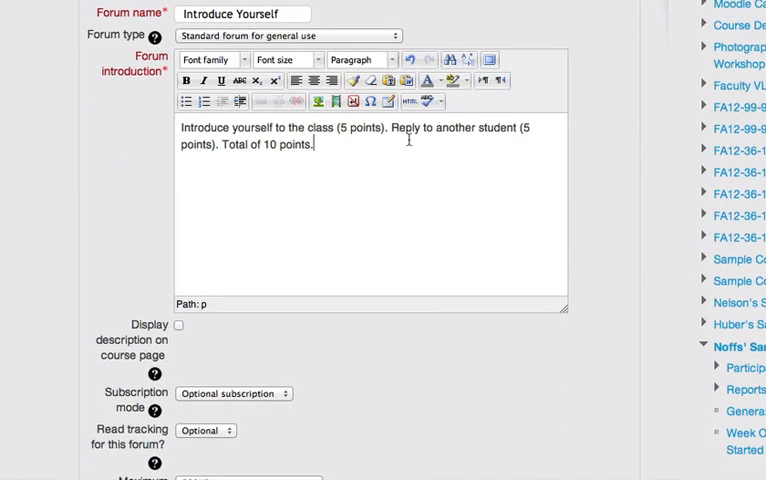
mouse_move(489, 141)
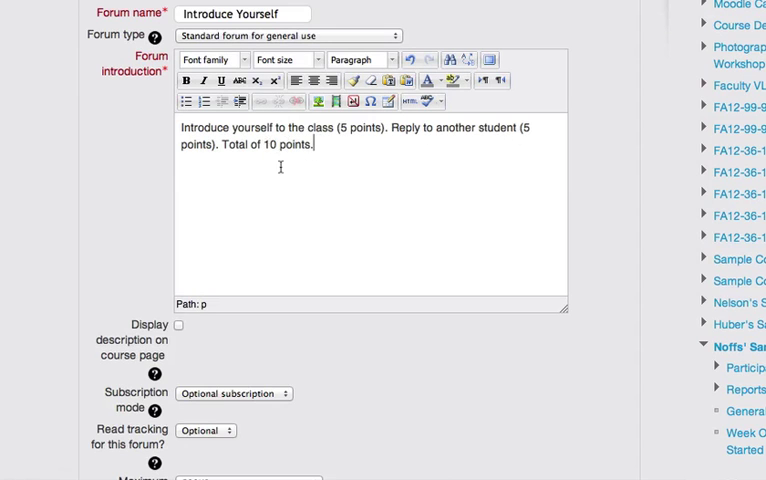
- Cap the forum's maximum attachment size at 1MB
scroll(down, 3)
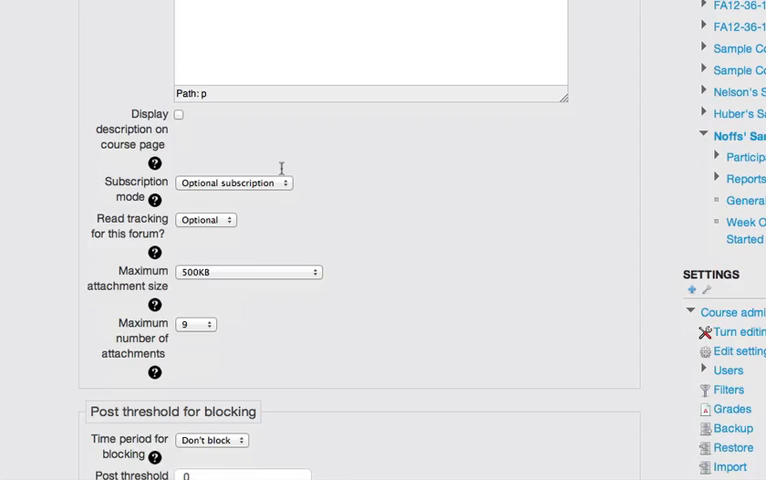
scroll(down, 3)
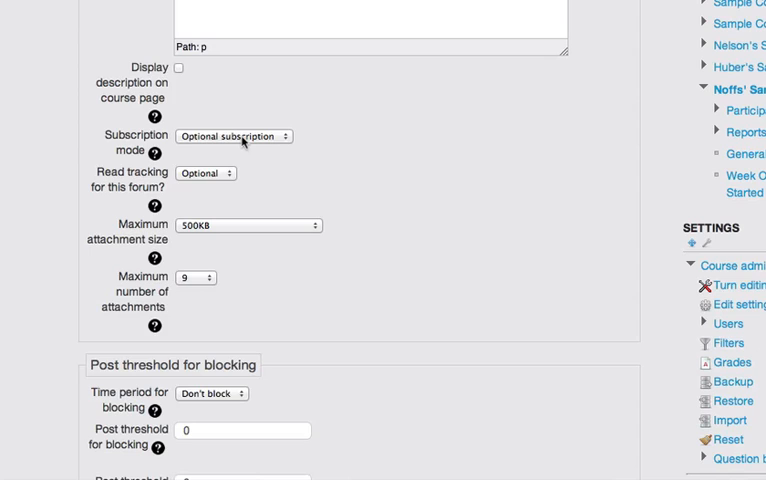
mouse_move(266, 141)
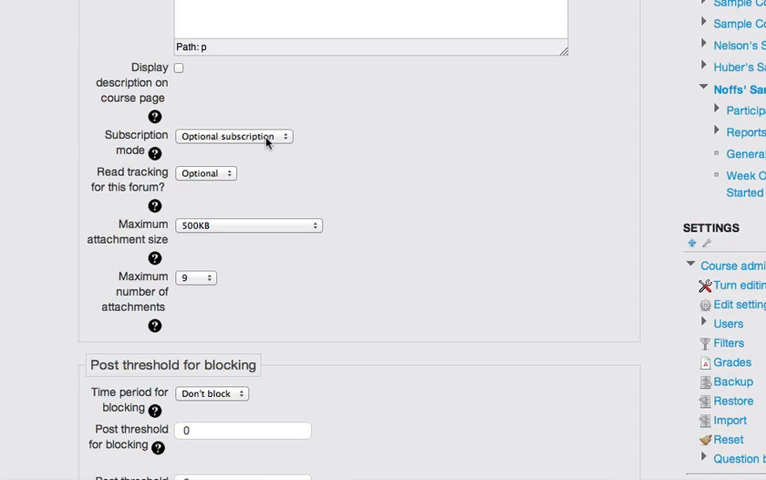
mouse_move(210, 173)
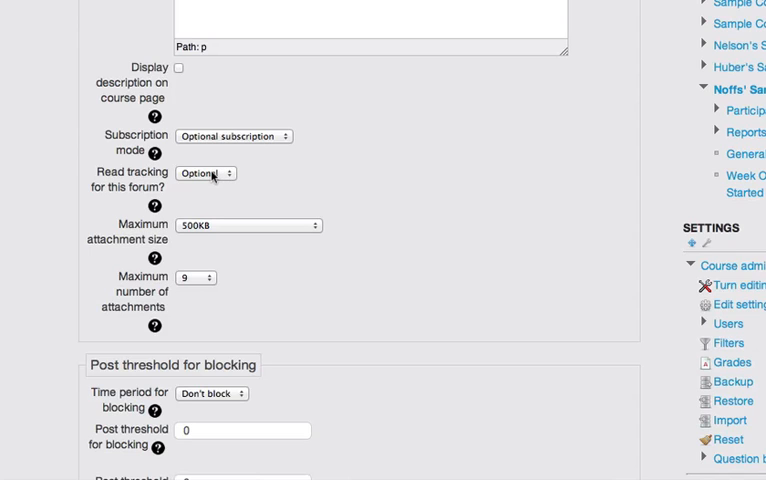
mouse_move(240, 183)
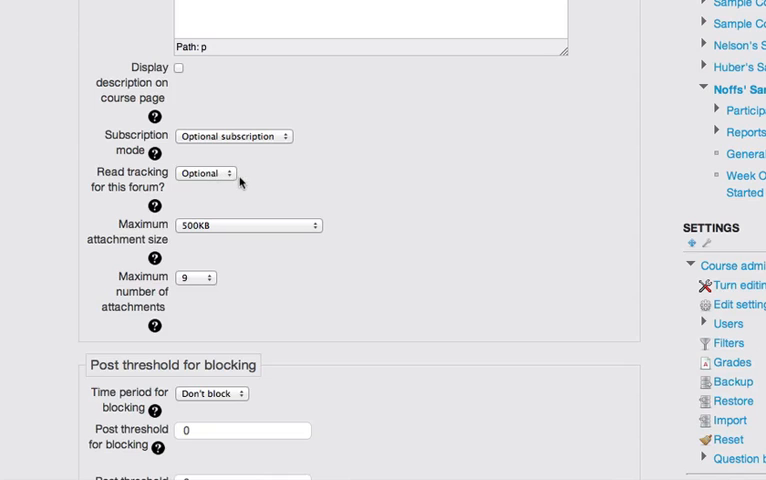
click(247, 225)
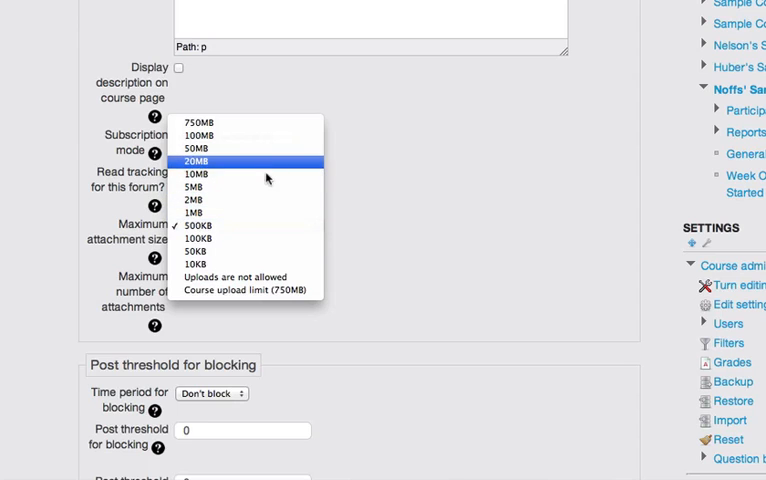
click(193, 212)
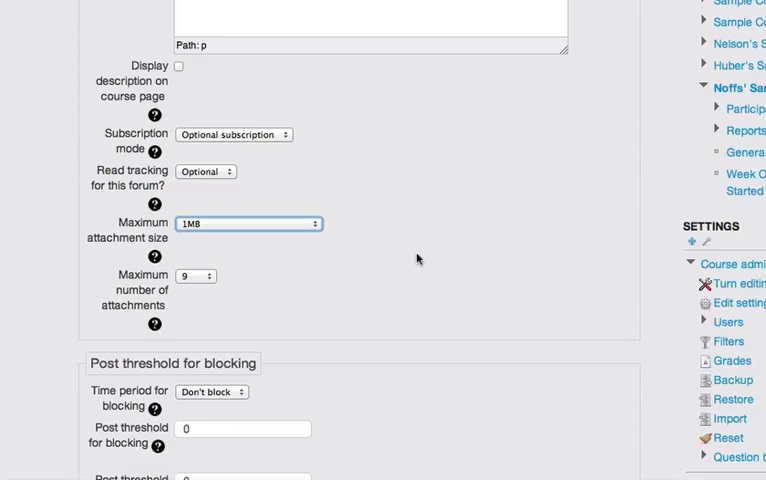
scroll(down, 3)
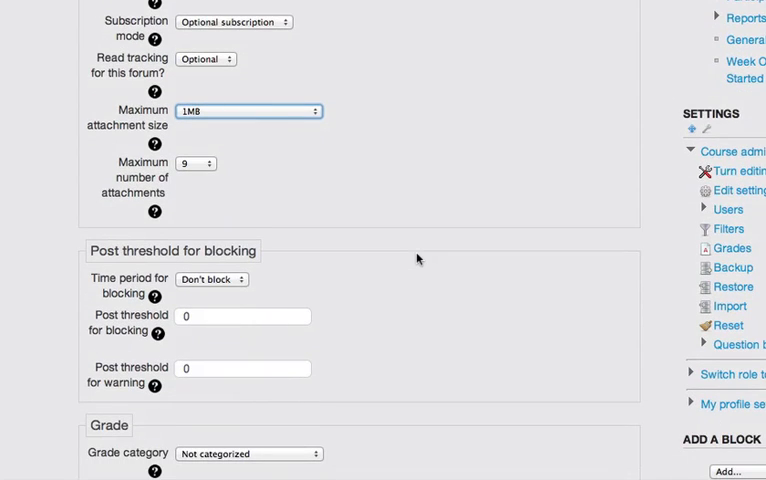
scroll(down, 3)
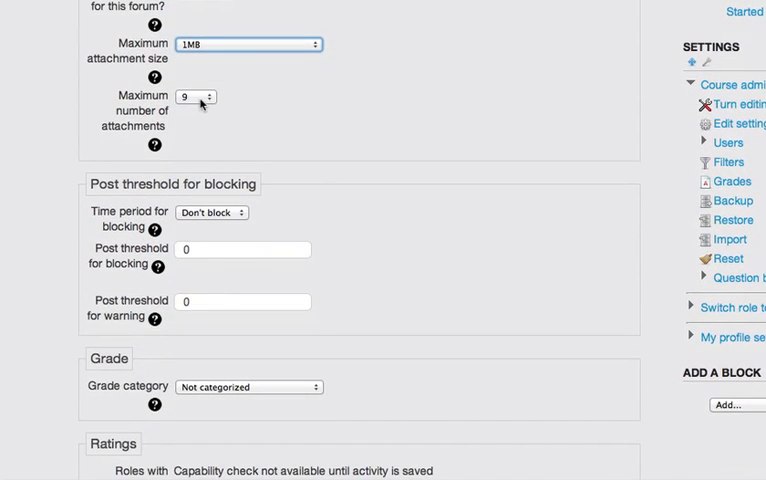
mouse_move(321, 135)
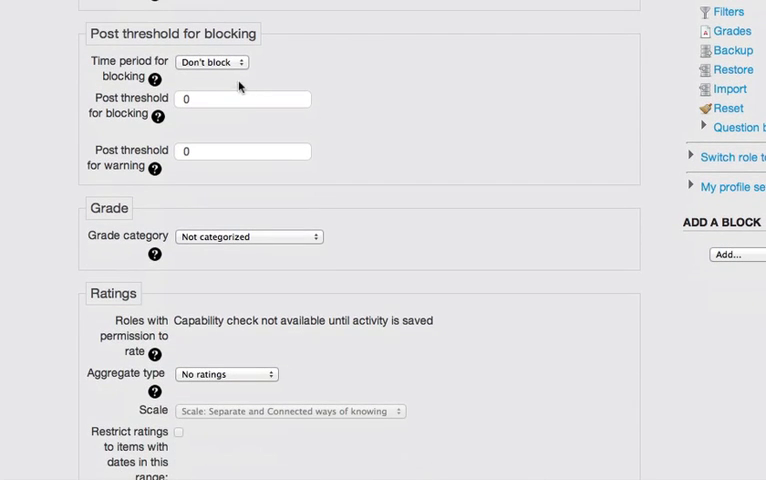
mouse_move(300, 70)
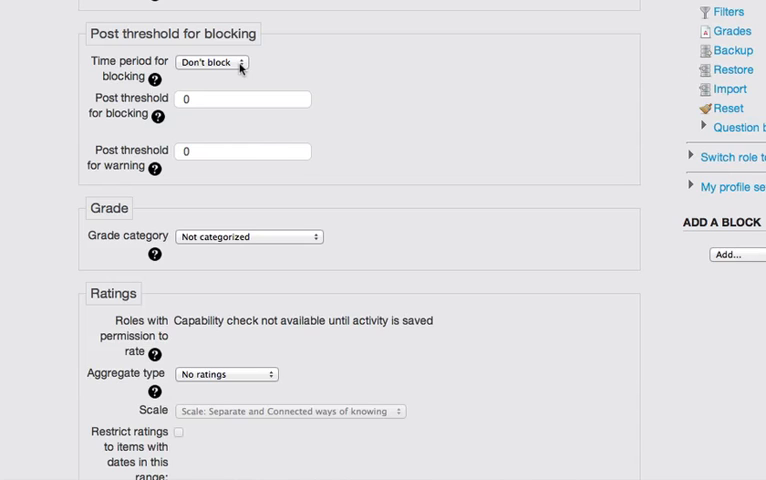
- Set a 1-day blocking period with post threshold 3 for blocking and 2 for warning
click(222, 62)
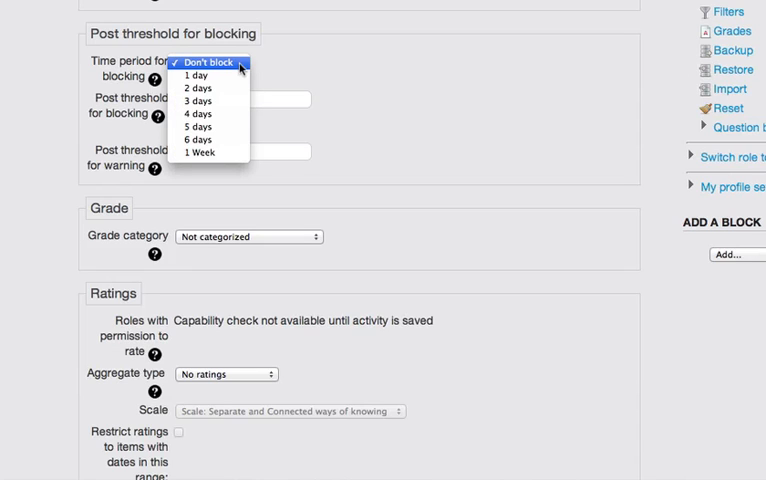
click(196, 76)
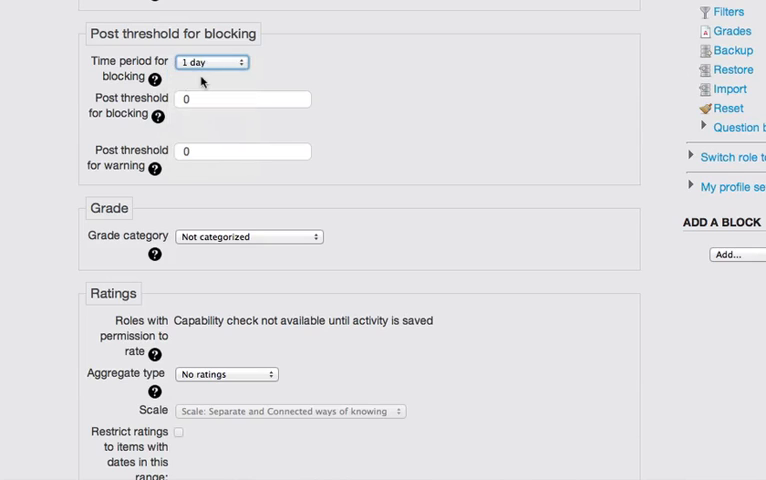
click(240, 99)
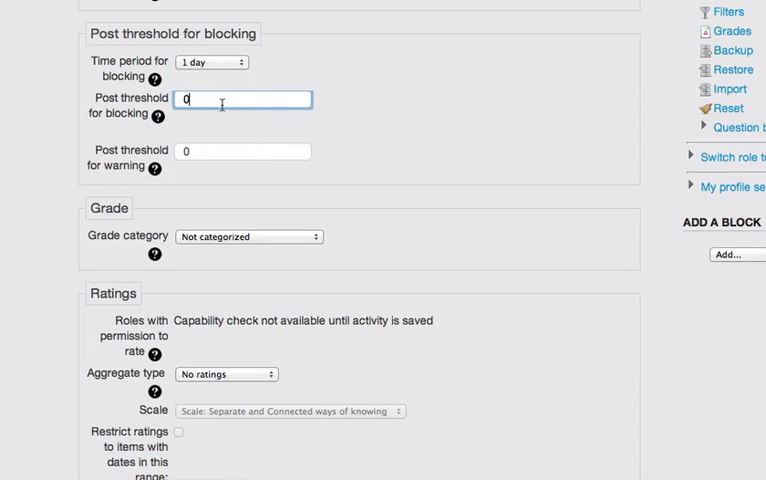
text(3)
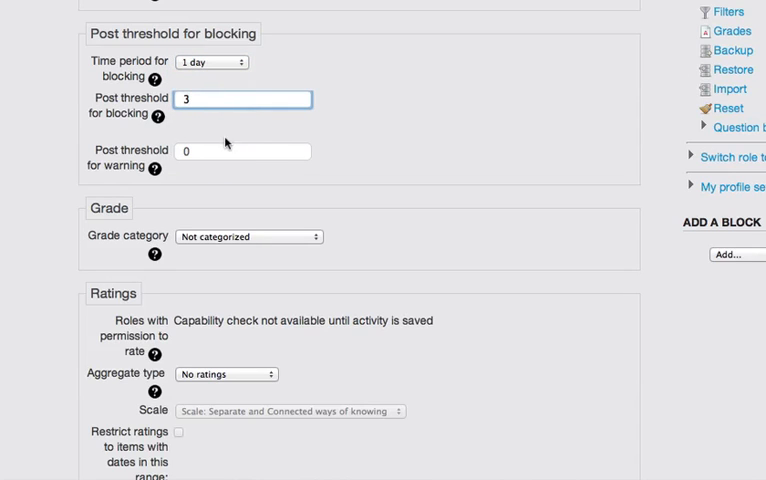
click(243, 151)
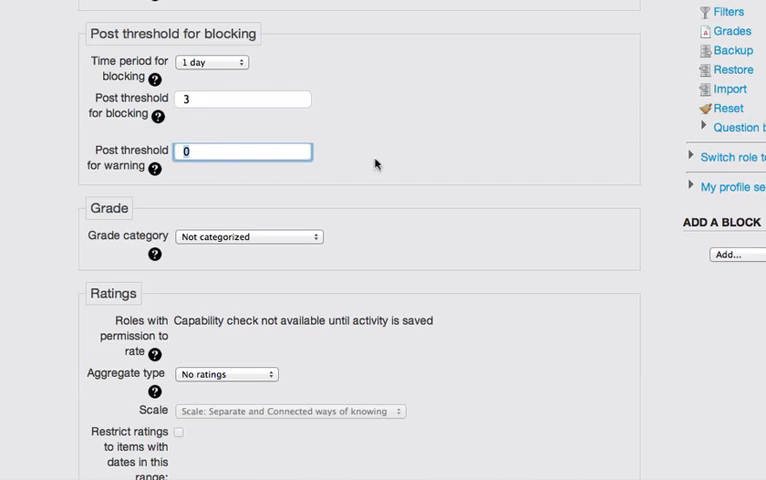
text(2)
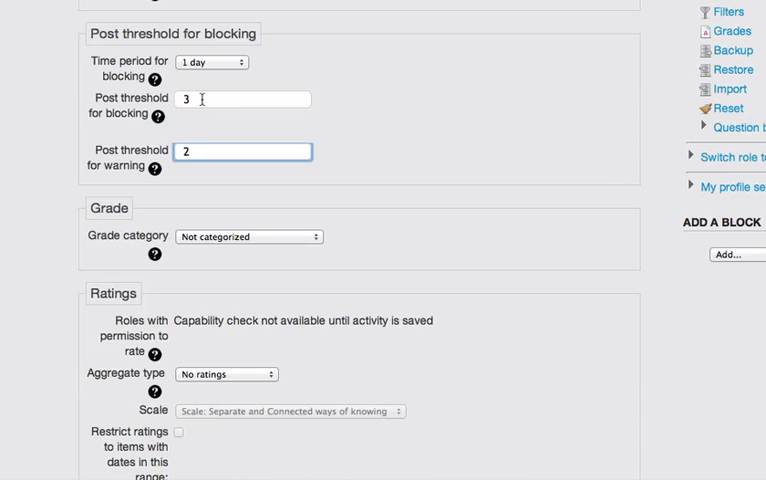
- Change the blocking time period back to Don't block
click(213, 60)
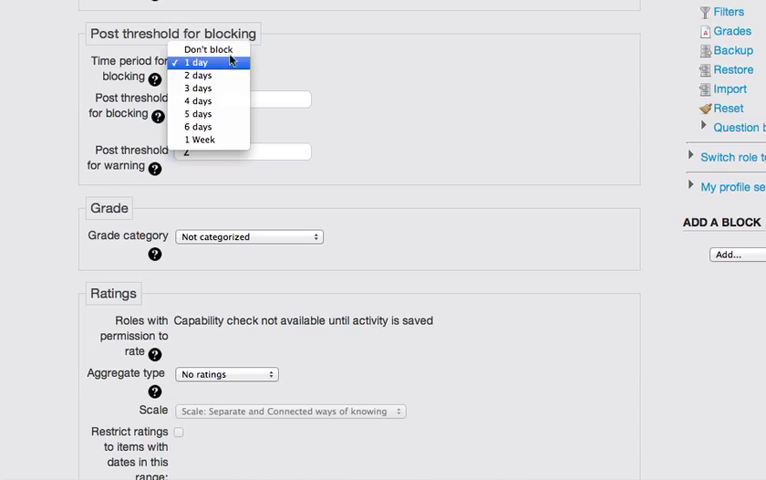
click(209, 48)
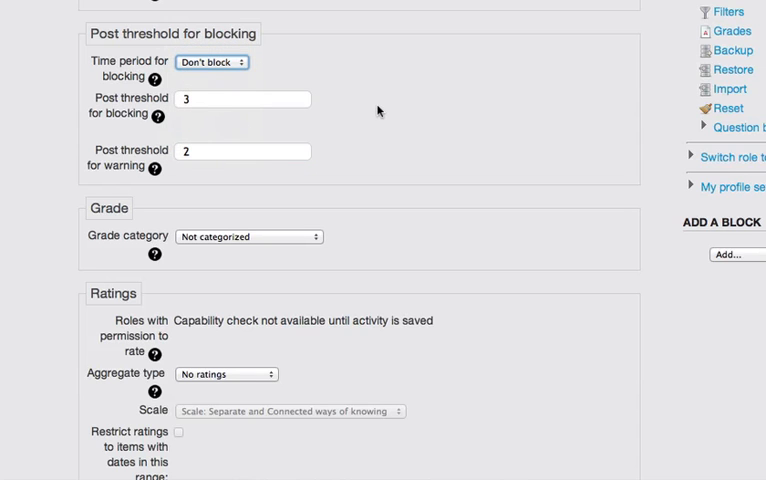
scroll(down, 3)
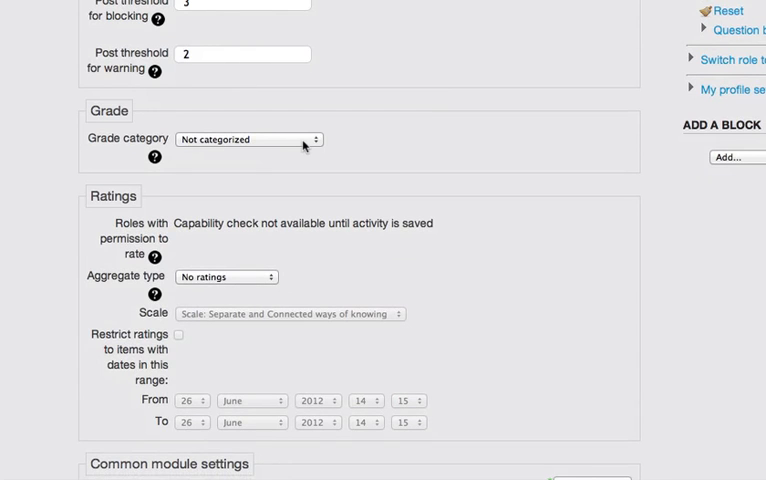
- Set the ratings aggregate type to Sum of ratings
scroll(down, 3)
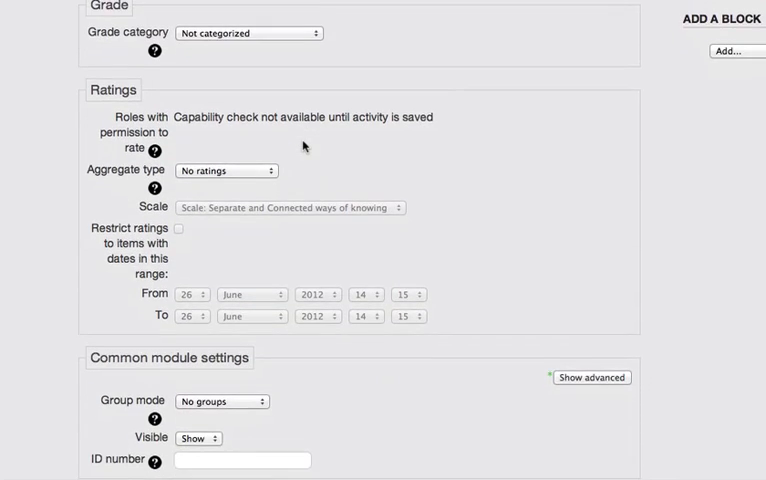
scroll(down, 3)
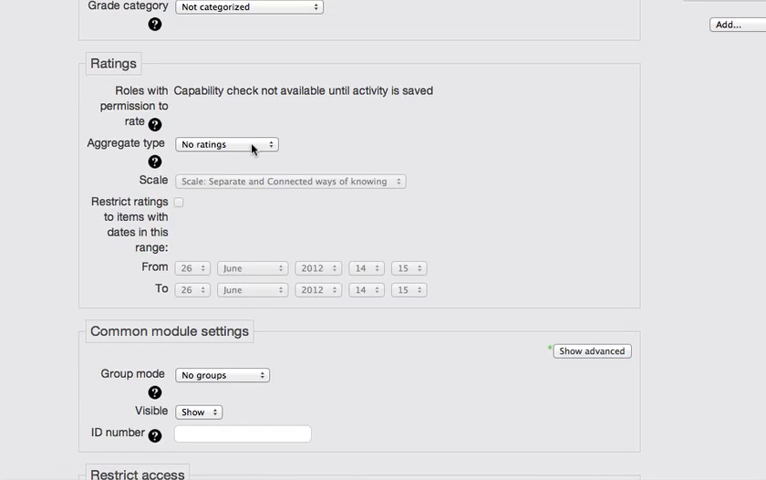
click(226, 143)
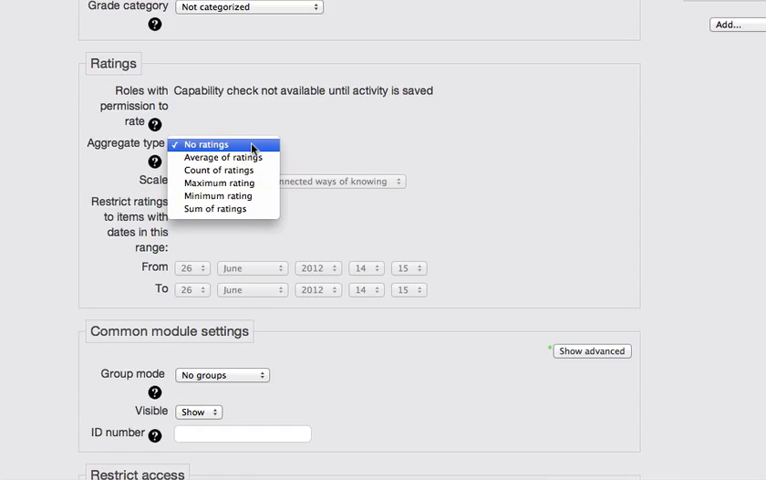
mouse_move(248, 213)
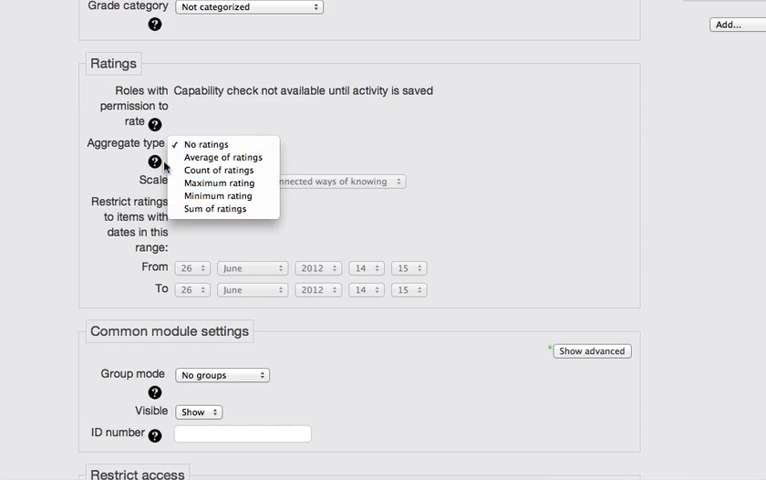
mouse_move(157, 165)
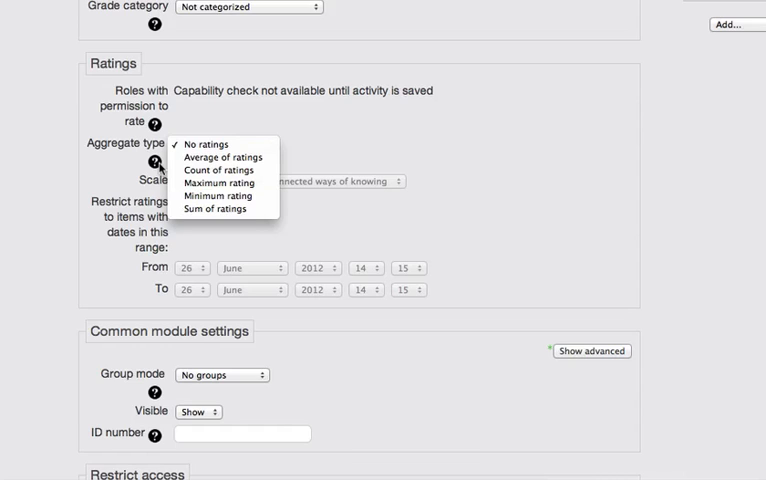
mouse_move(221, 157)
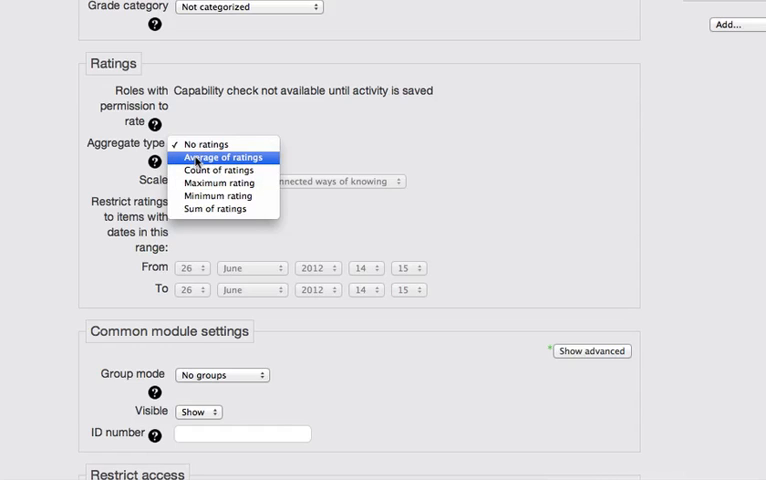
mouse_move(263, 158)
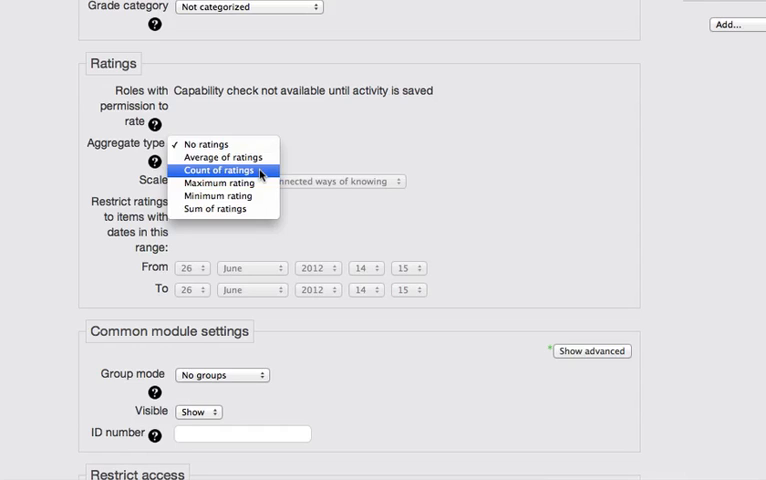
mouse_move(220, 183)
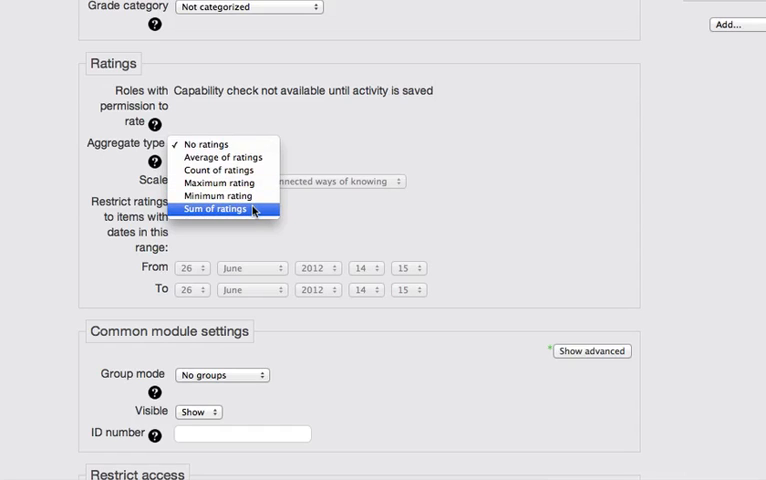
click(216, 210)
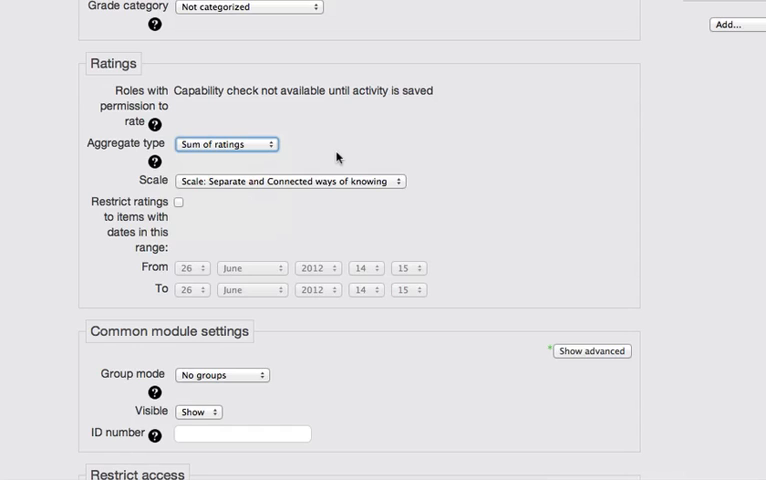
mouse_move(294, 190)
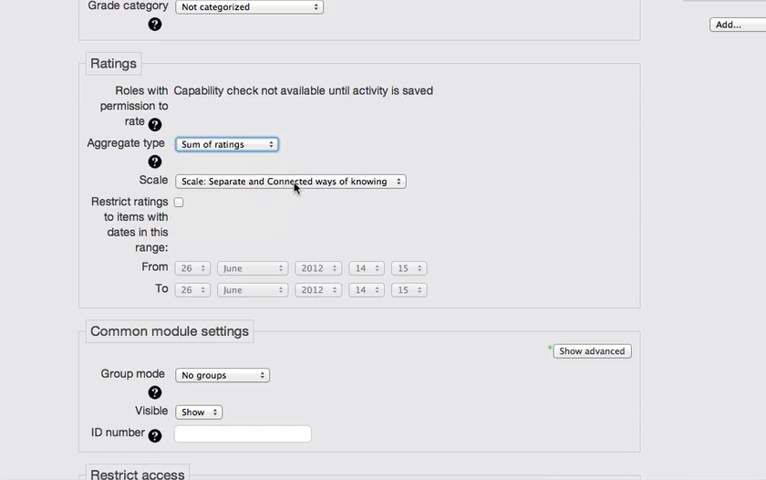
- Change the rating scale from Separate and Connected ways of knowing to a maximum of 10
click(290, 181)
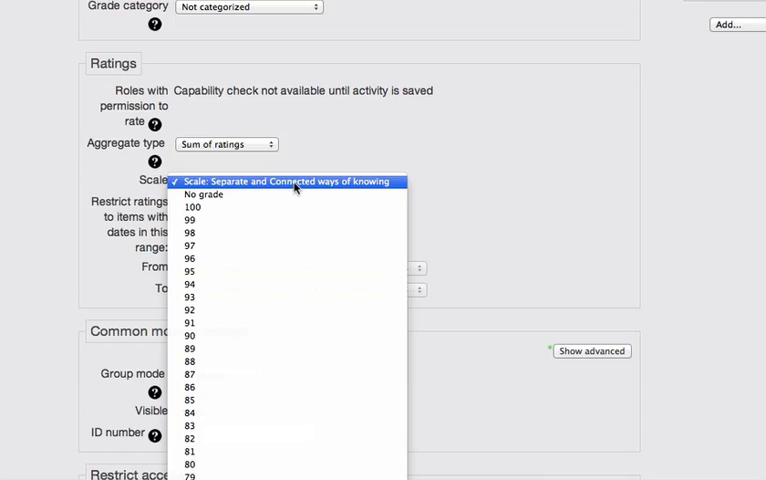
mouse_move(293, 185)
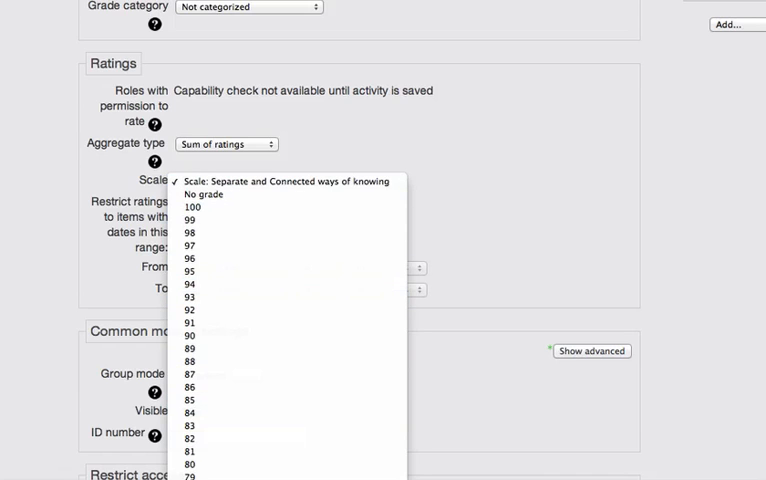
scroll(down, 3)
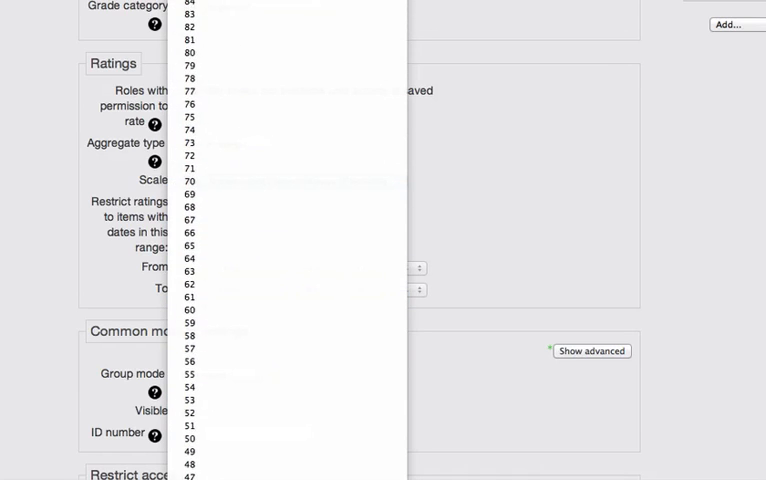
scroll(down, 3)
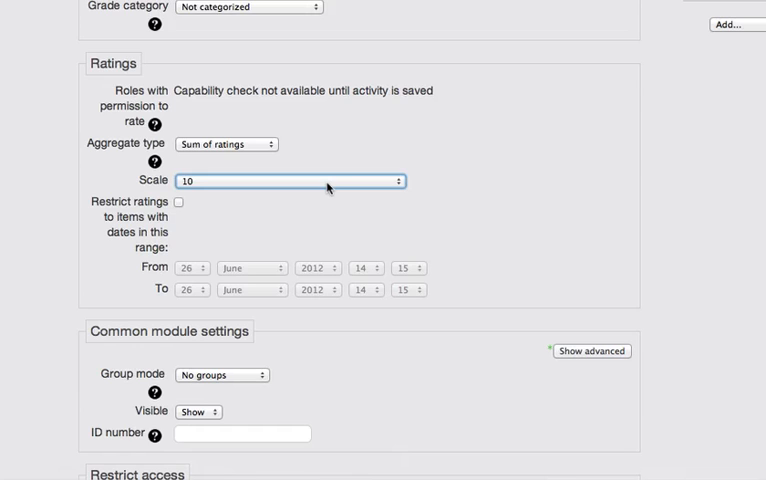
scroll(down, 3)
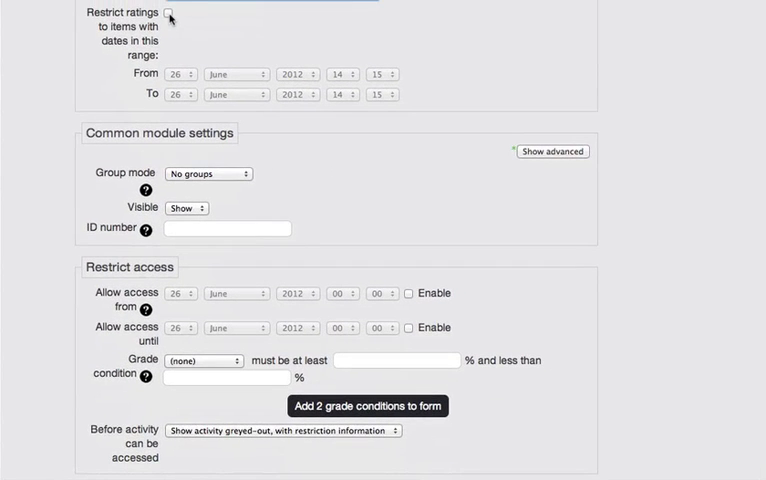
- Restrict ratings to items with dates in the range and move down to the save options
click(175, 14)
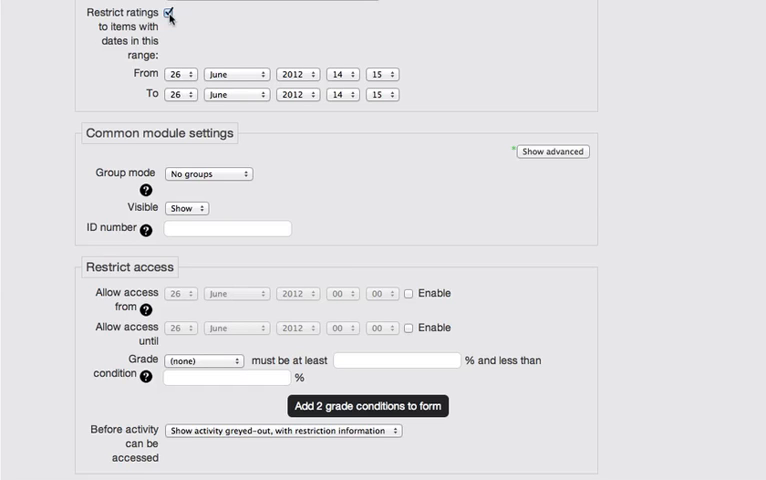
scroll(down, 3)
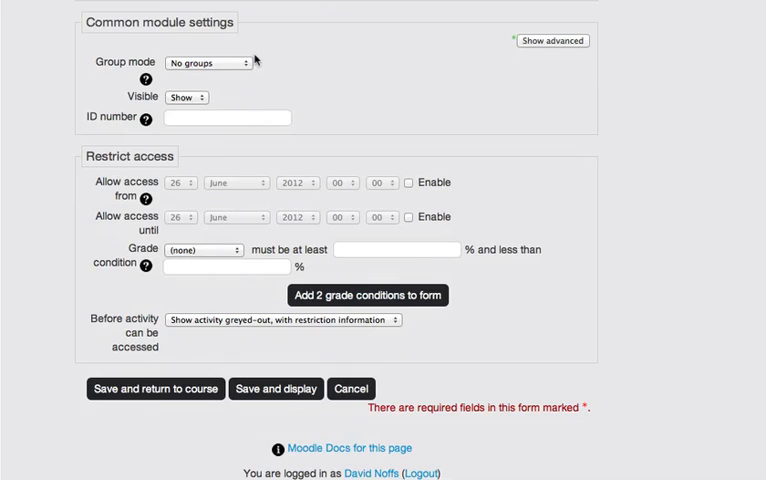
mouse_move(237, 307)
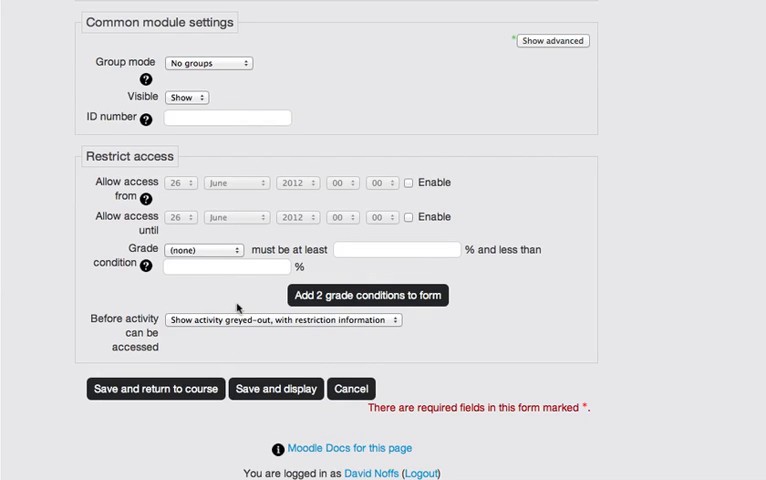
mouse_move(185, 395)
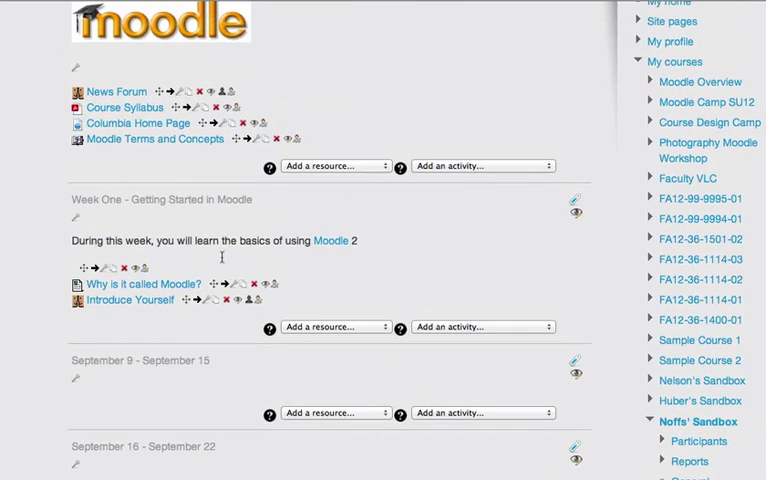
mouse_move(143, 301)
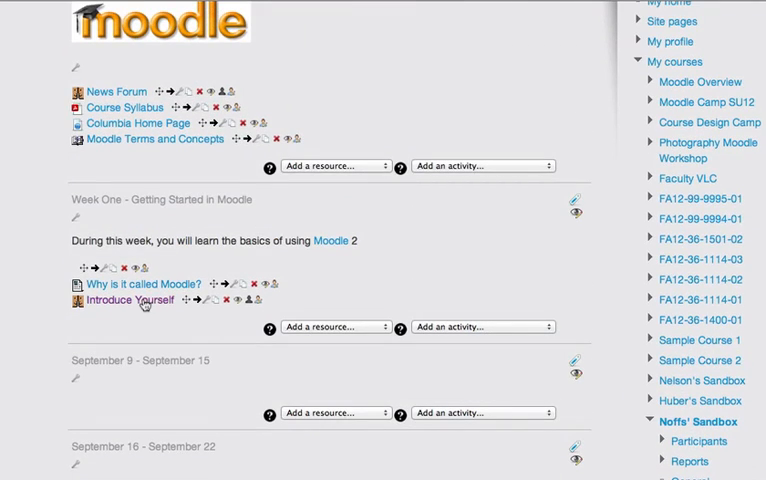